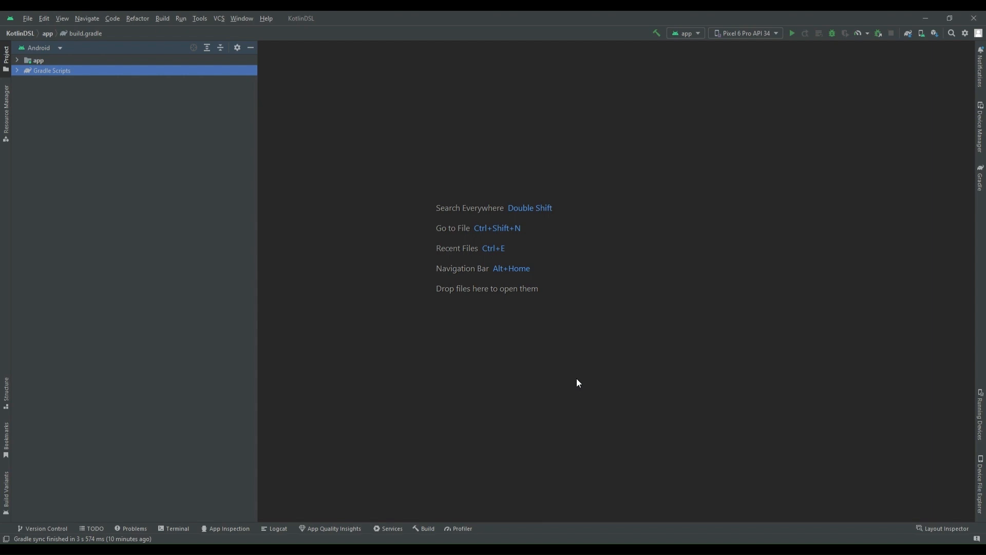
mouse_move(180, 136)
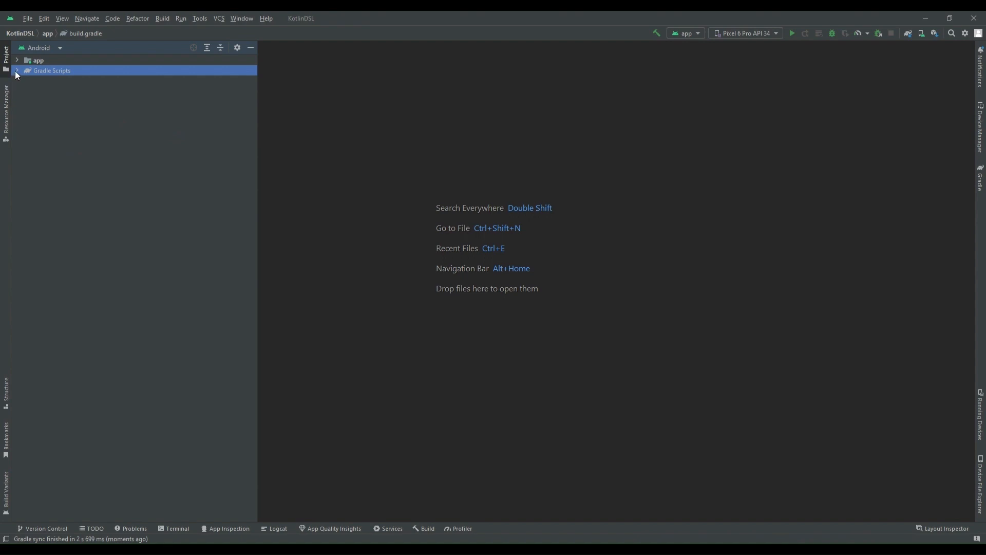
Step: Expand Gradle Scripts and open build.gradle (Module :app) in the editor
click(17, 70)
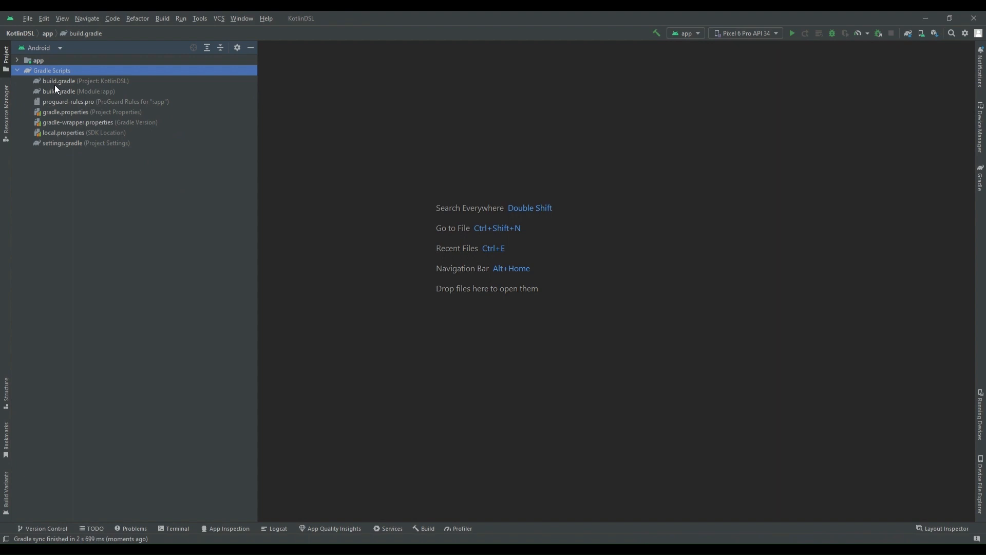
mouse_move(67, 90)
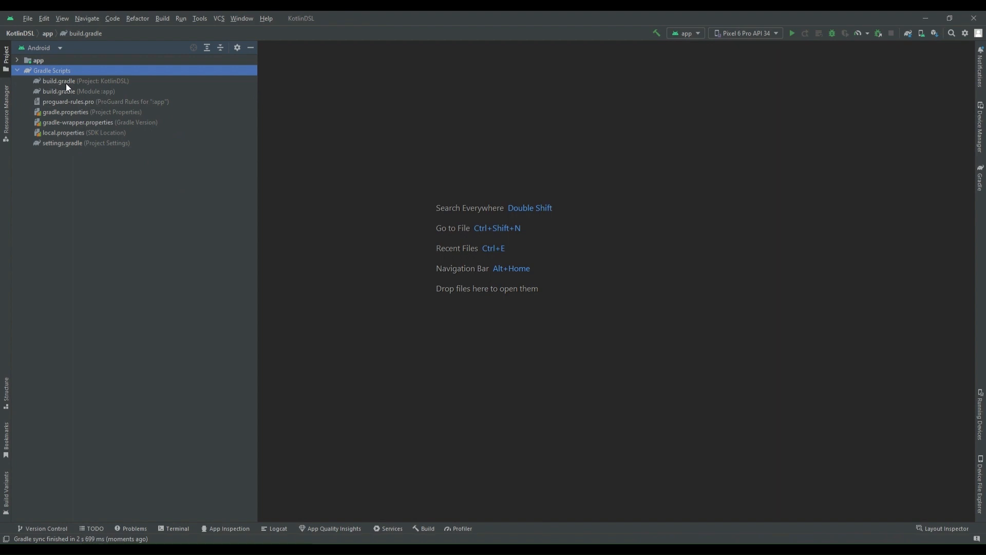
mouse_move(76, 79)
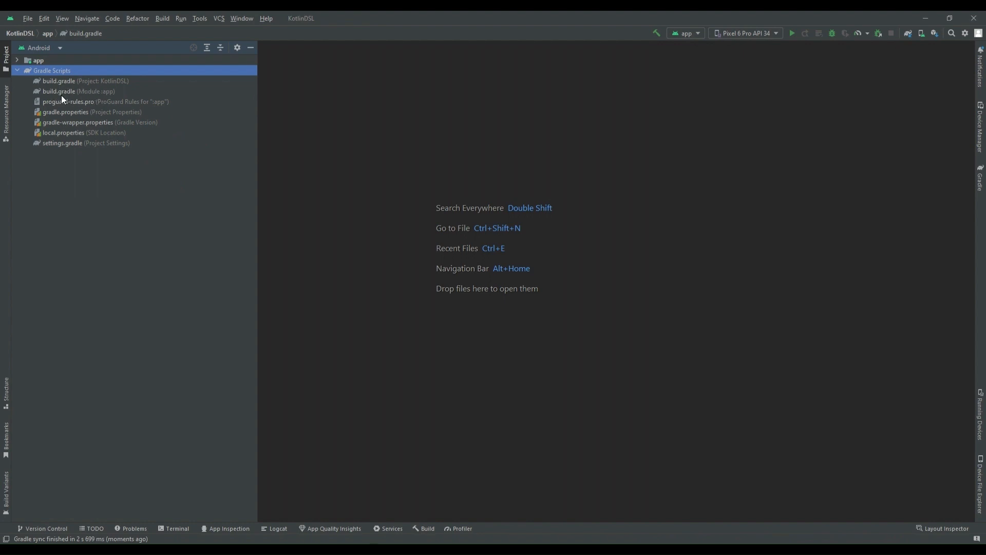
mouse_move(67, 149)
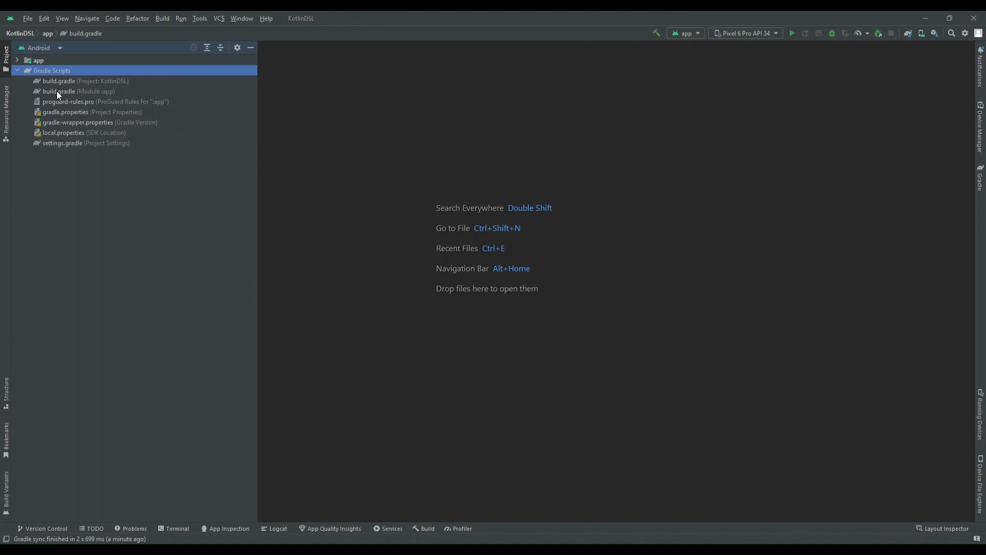
double_click(60, 92)
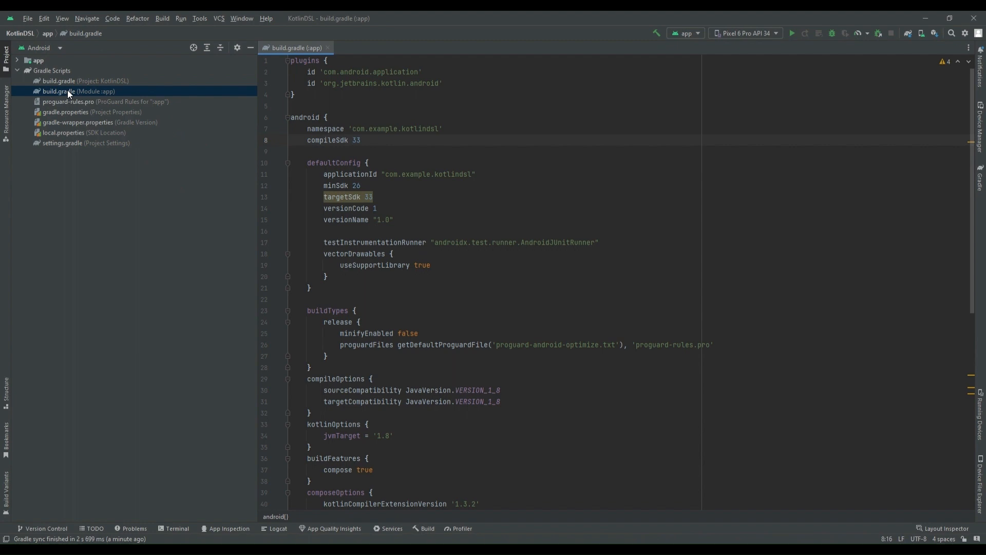
Step: Rewrite the namespace line as namespace = 'com.example.kotlindsl'
click(320, 72)
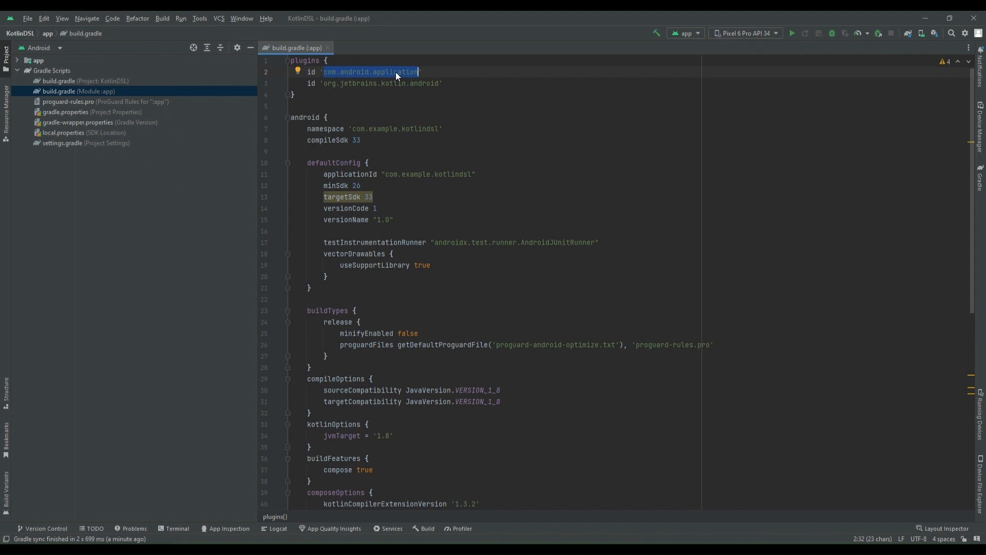
click(341, 70)
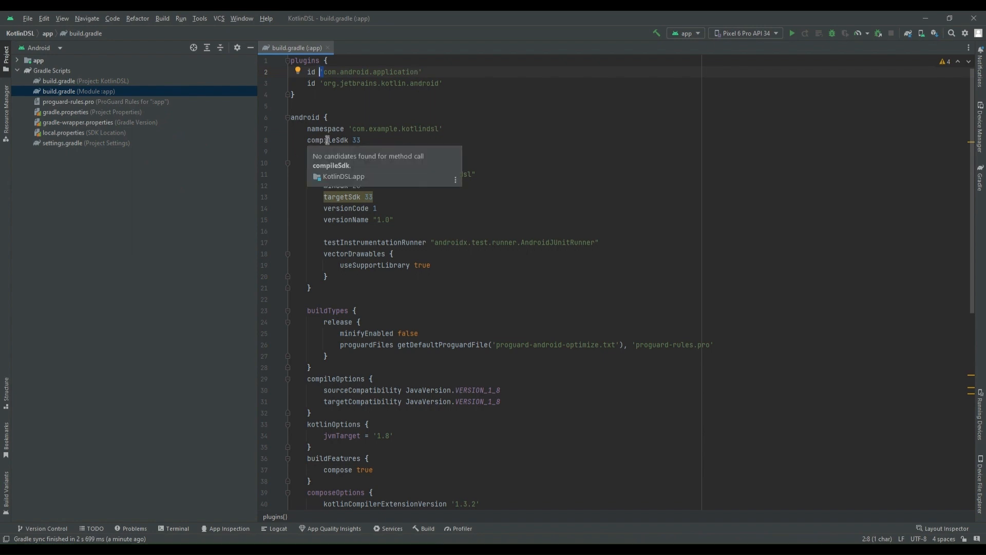
double_click(327, 140)
text(  =)
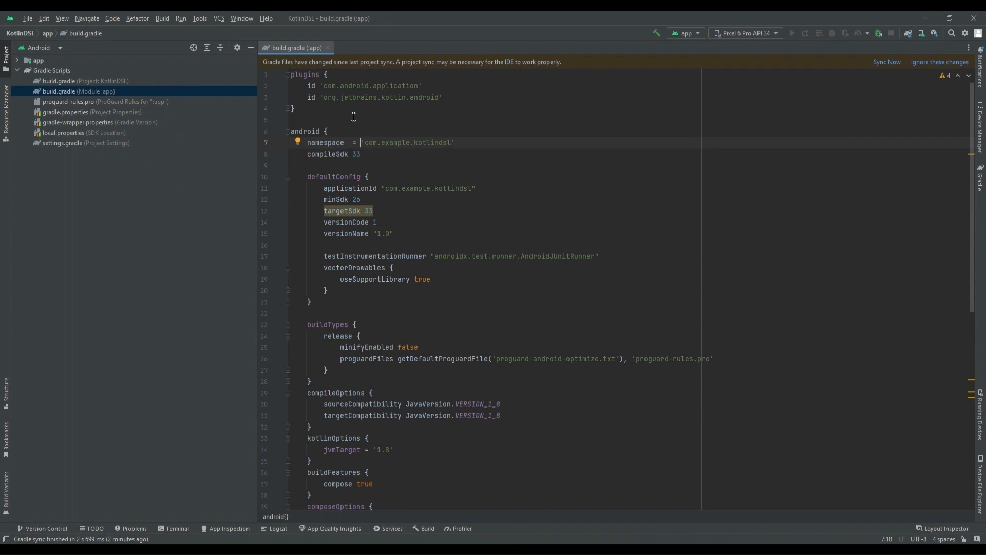
mouse_move(521, 383)
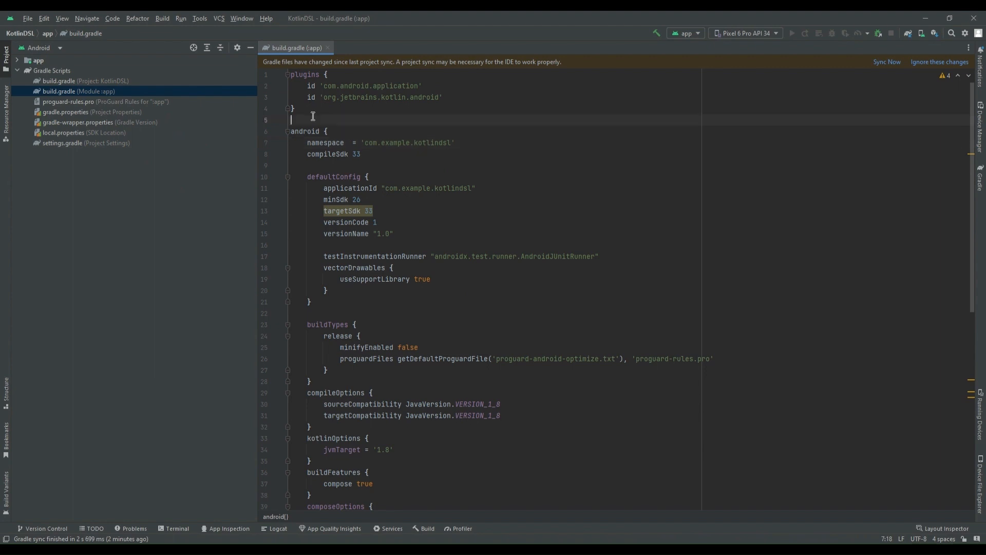
text(def)
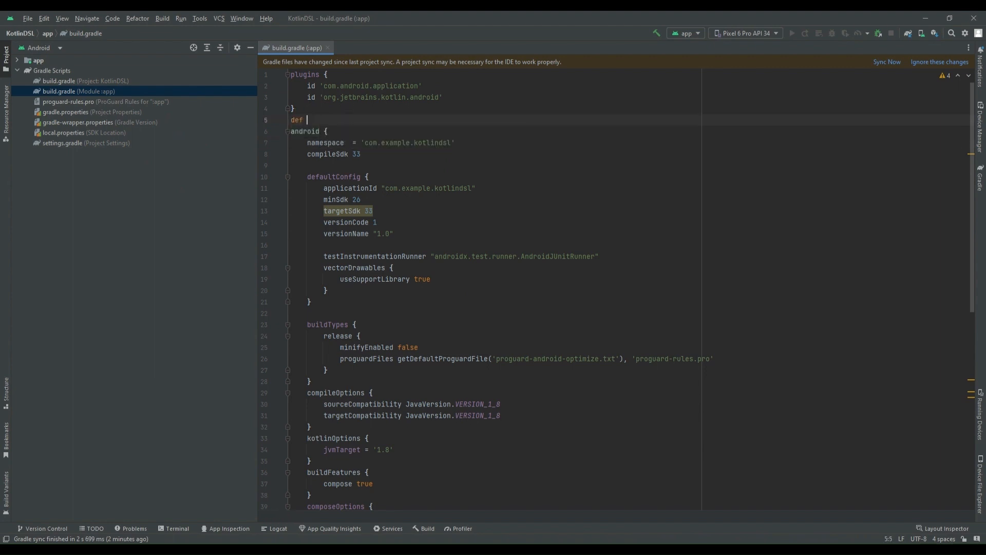
text(a = 1)
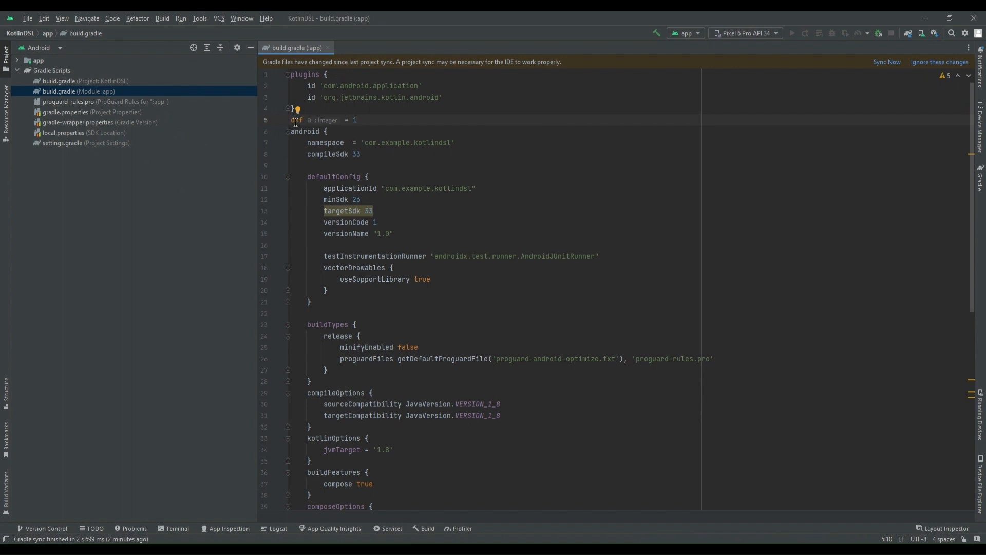
double_click(296, 121)
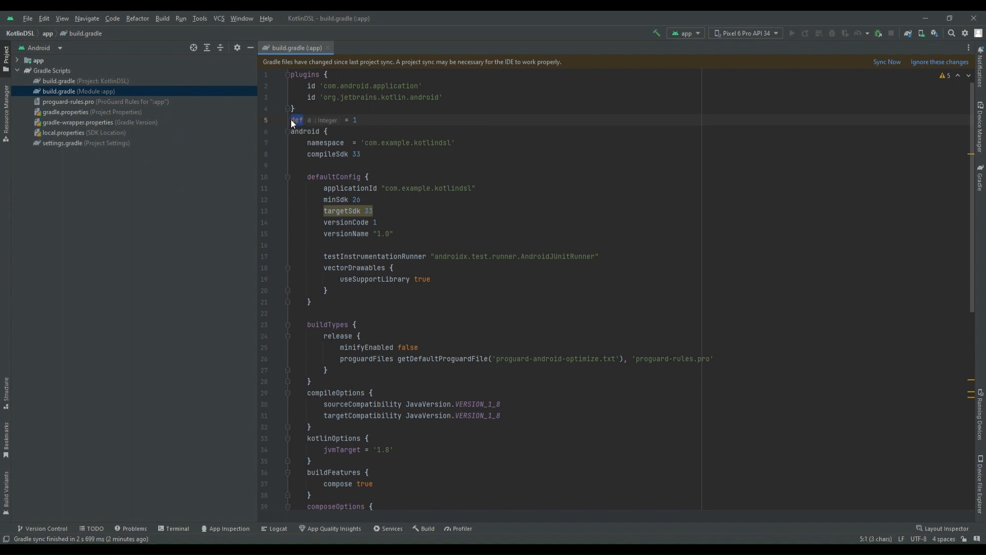
text(var)
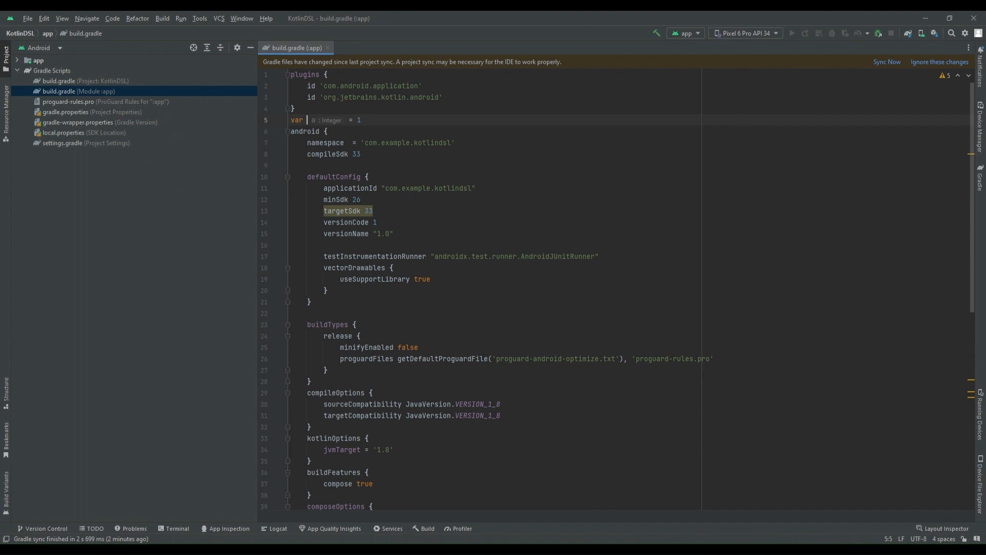
text(l)
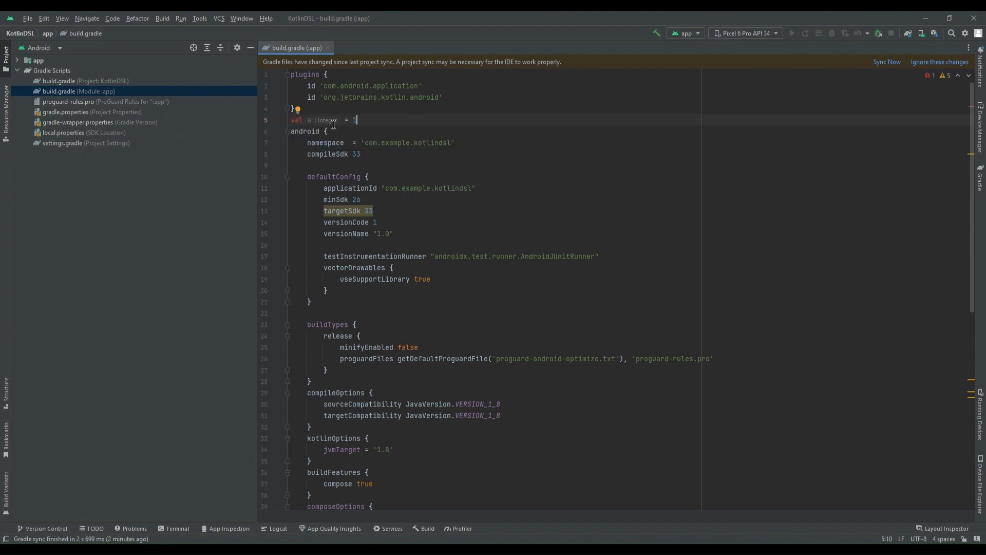
triple_click(327, 121)
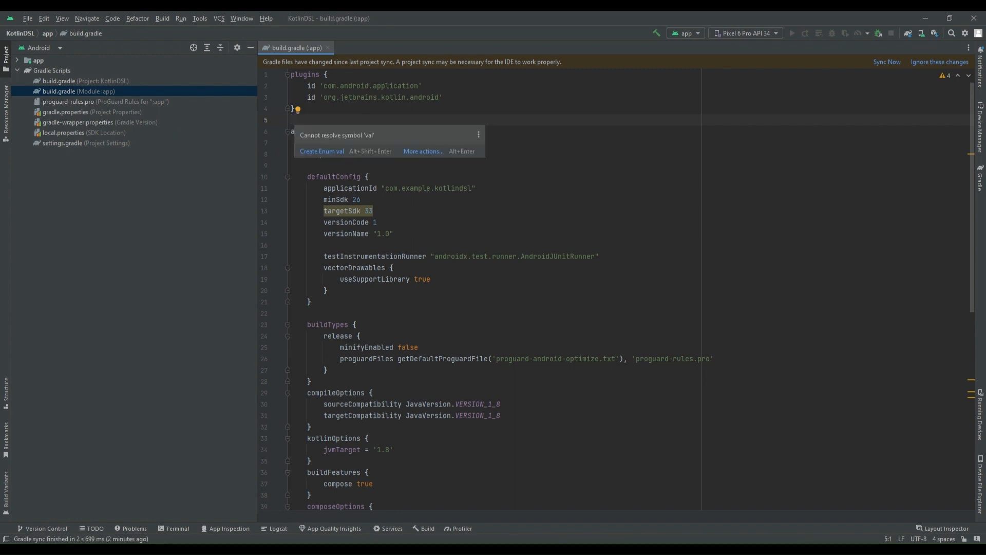
Step: Replace the release build type name under buildTypes with getByName("release")
scroll(down, 3)
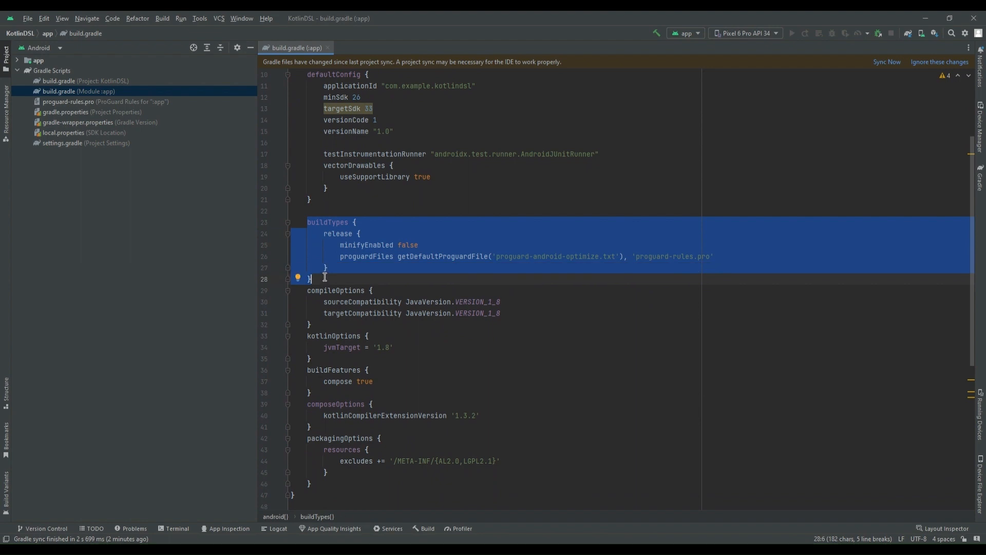
mouse_move(332, 225)
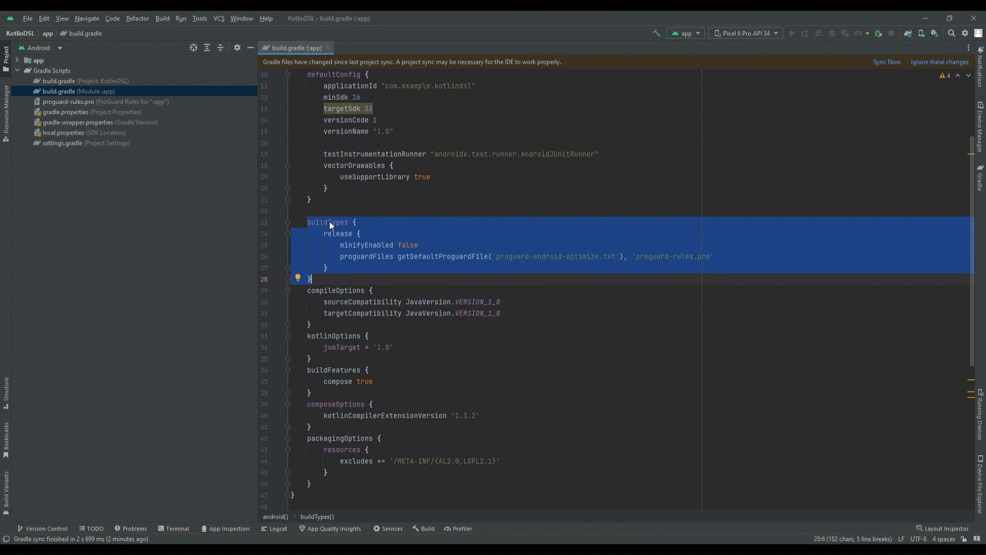
mouse_move(315, 275)
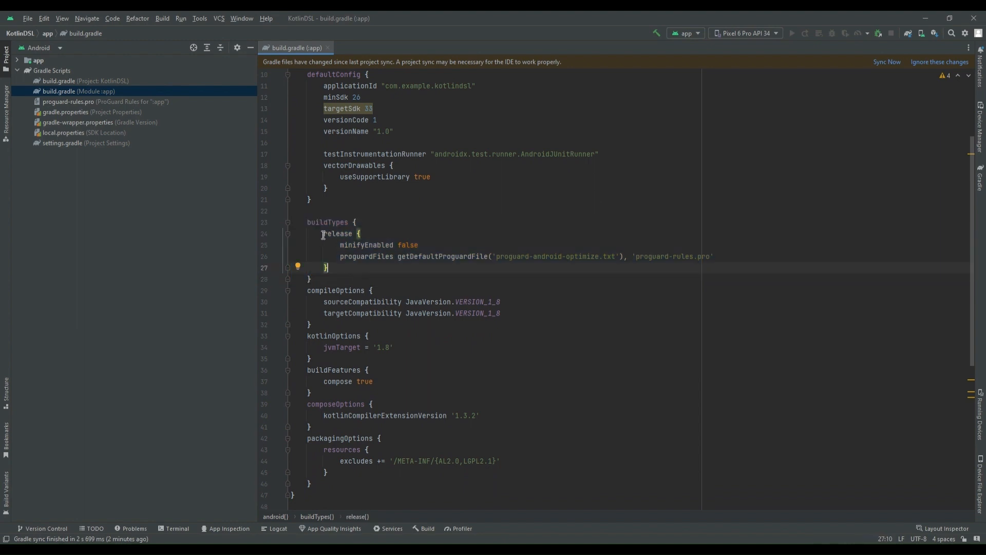
double_click(338, 233)
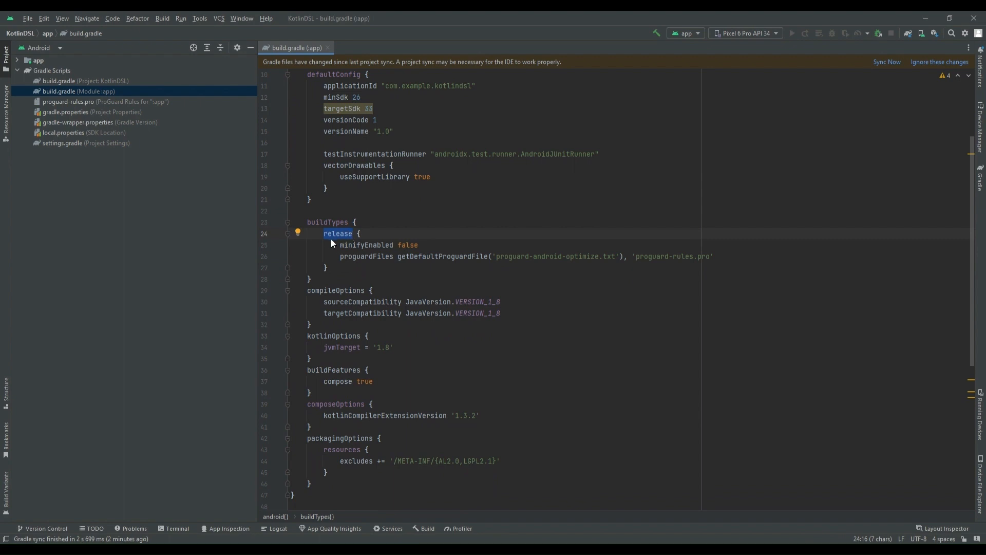
text(getByName(")
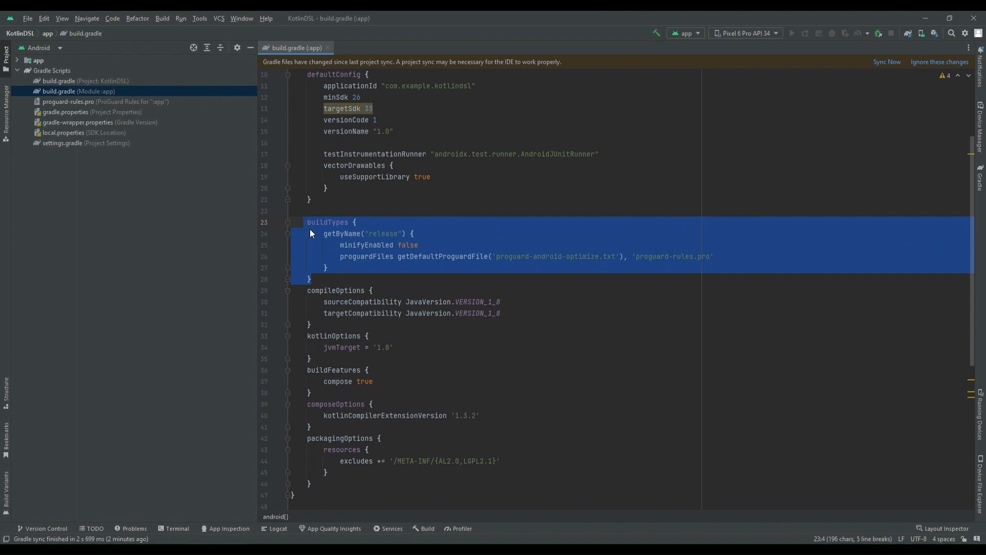
Step: Adjust the minifyEnabled and proguardFiles lines, then switch to the KotlinDSLMigration project
click(340, 244)
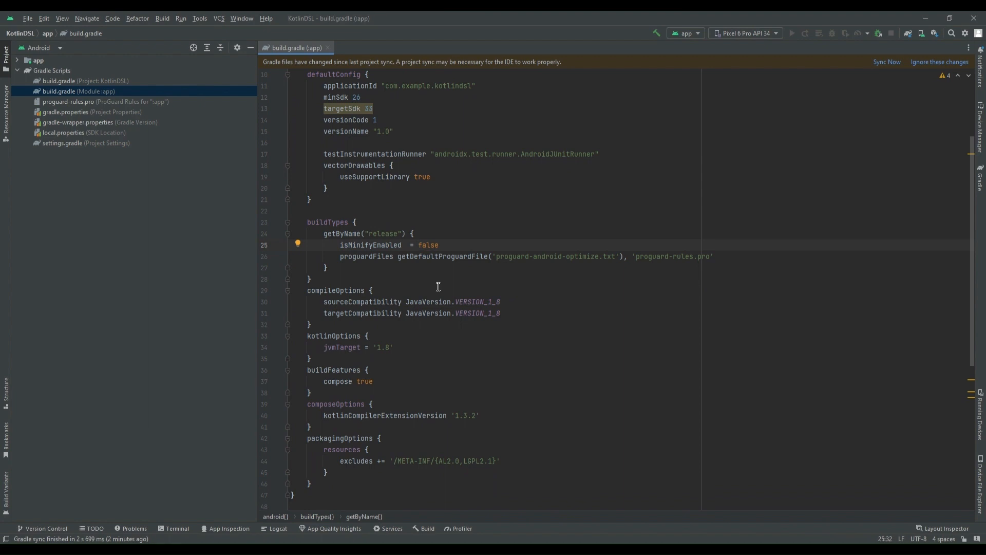
mouse_move(410, 272)
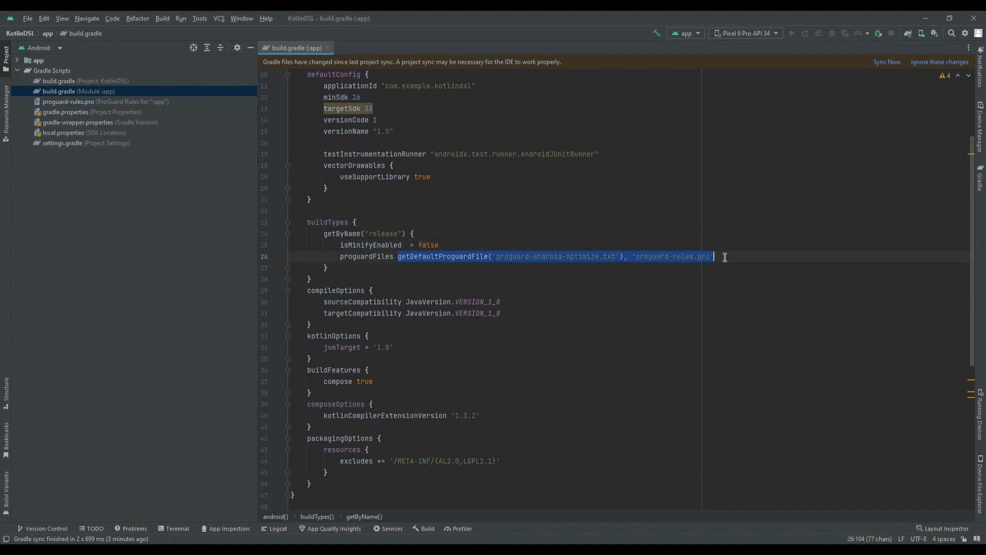
click(393, 256)
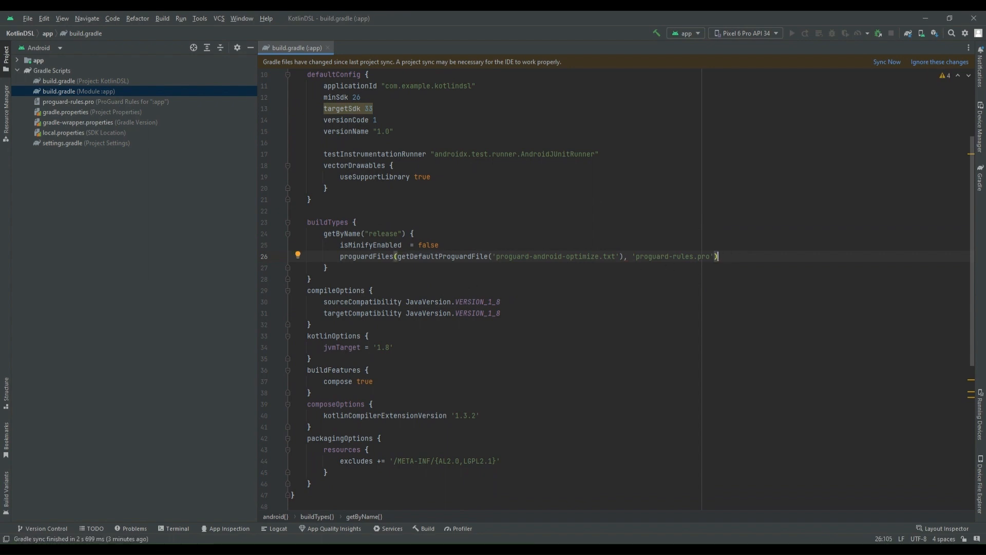
click(328, 48)
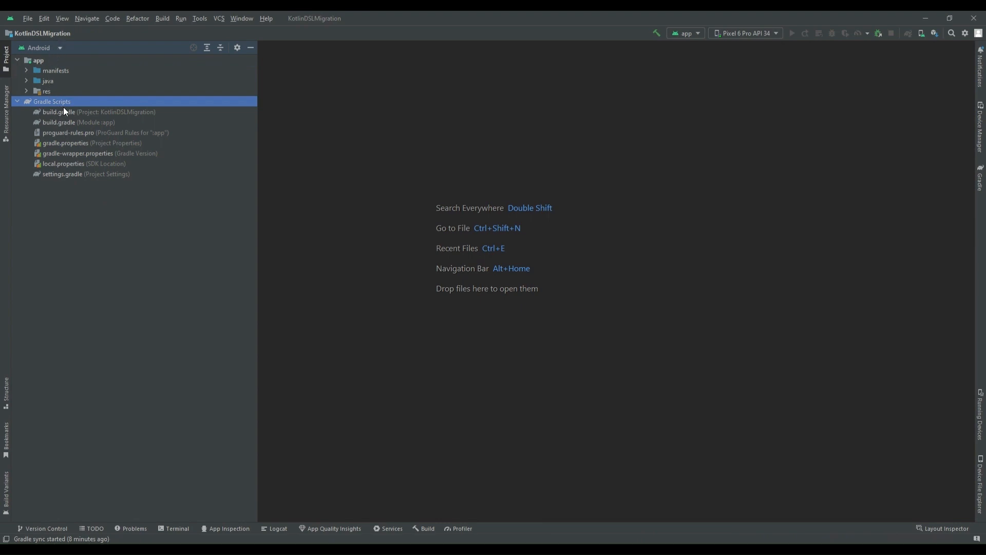
Step: Rename the project-level build.gradle to build.gradle.kts through Refactor > Rename
right_click(85, 111)
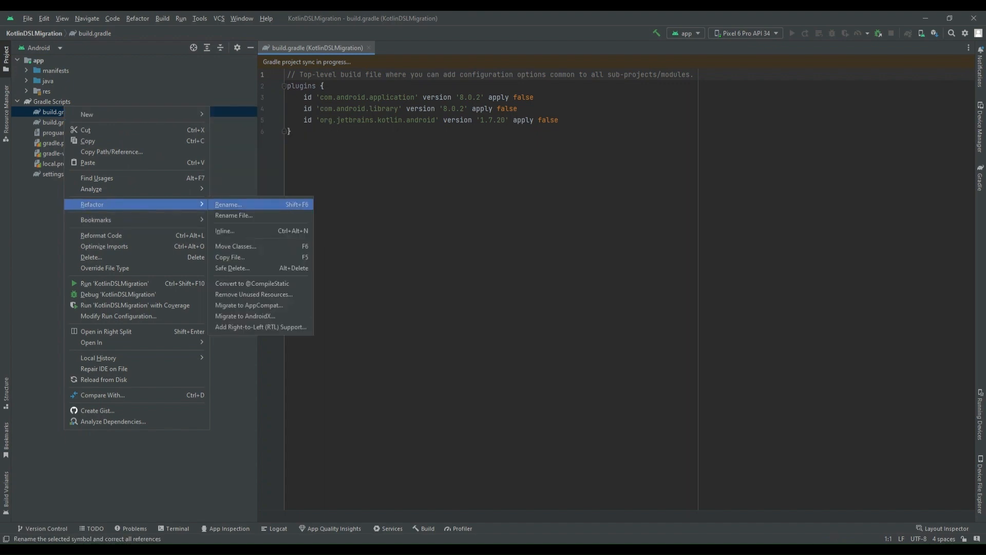
mouse_move(91, 258)
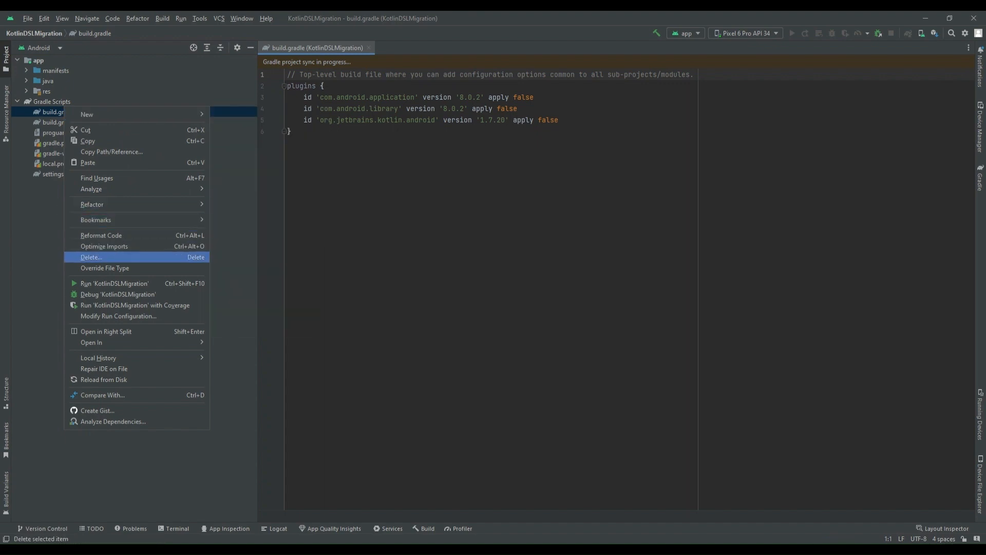
mouse_move(118, 294)
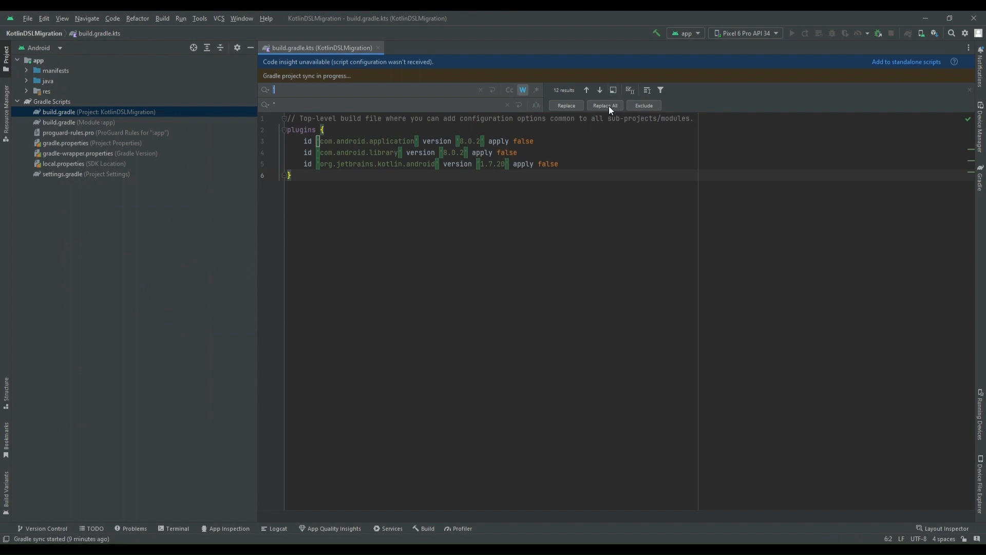
Step: Replace all single quotes with double quotes in the project build script
click(604, 105)
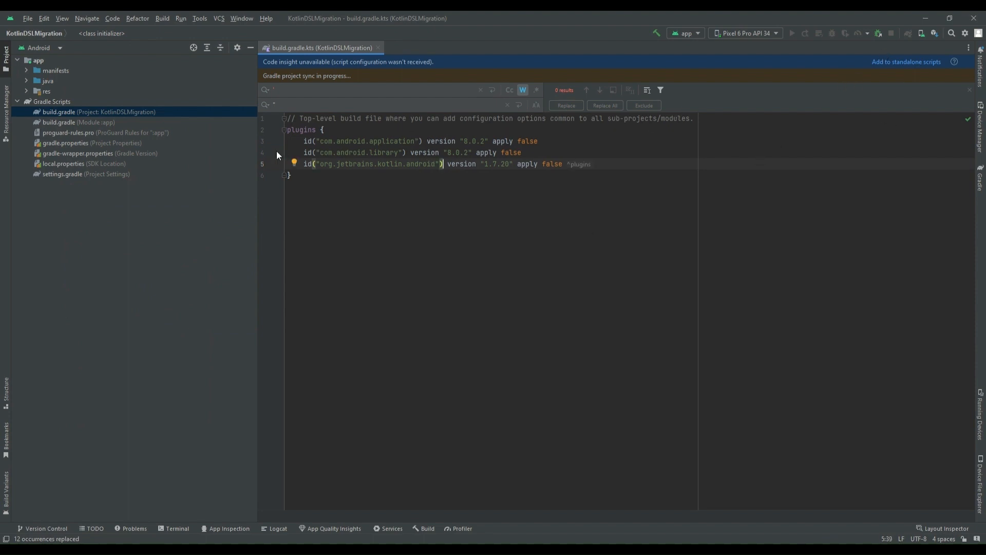
Step: Rename build.gradle (Module :app) to build.gradle.kts
click(78, 123)
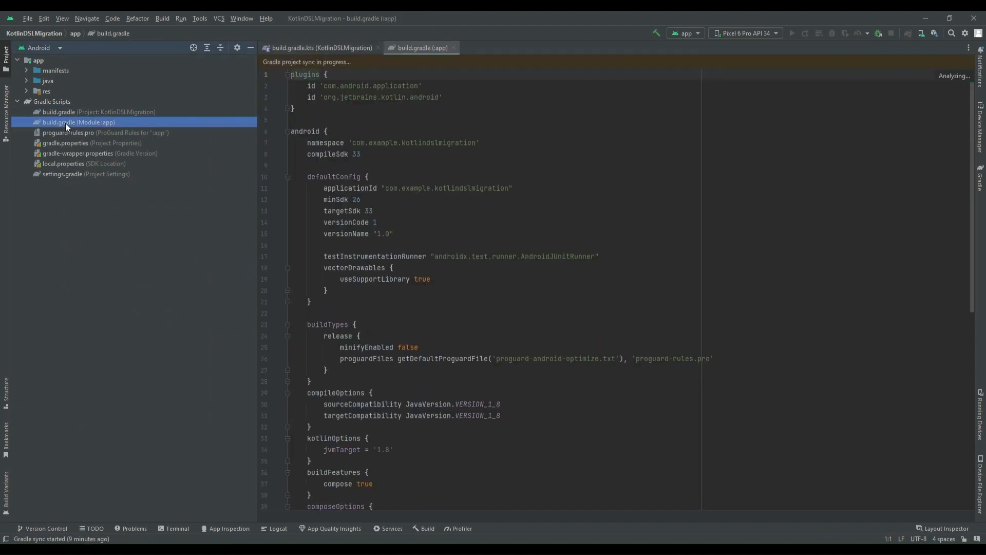
right_click(67, 123)
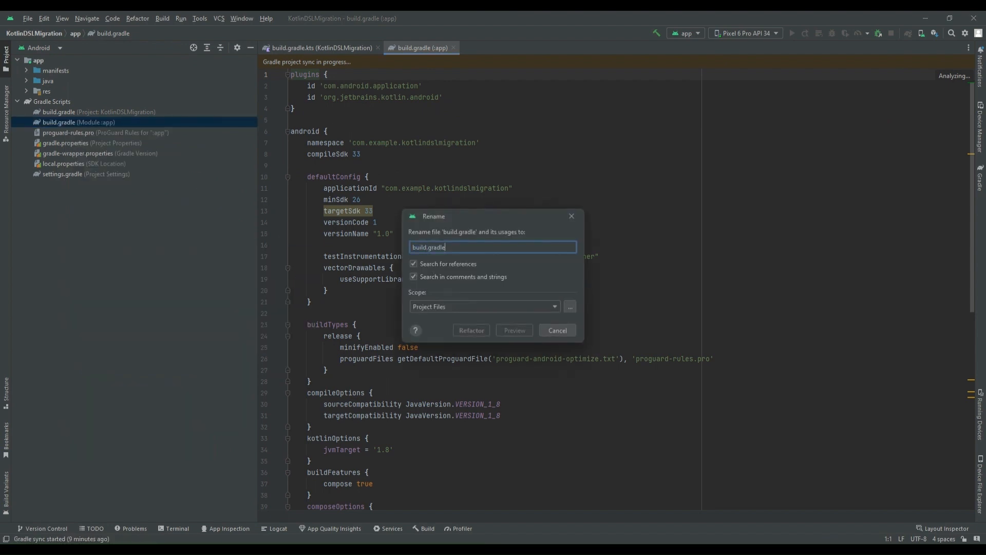
text(.kts)
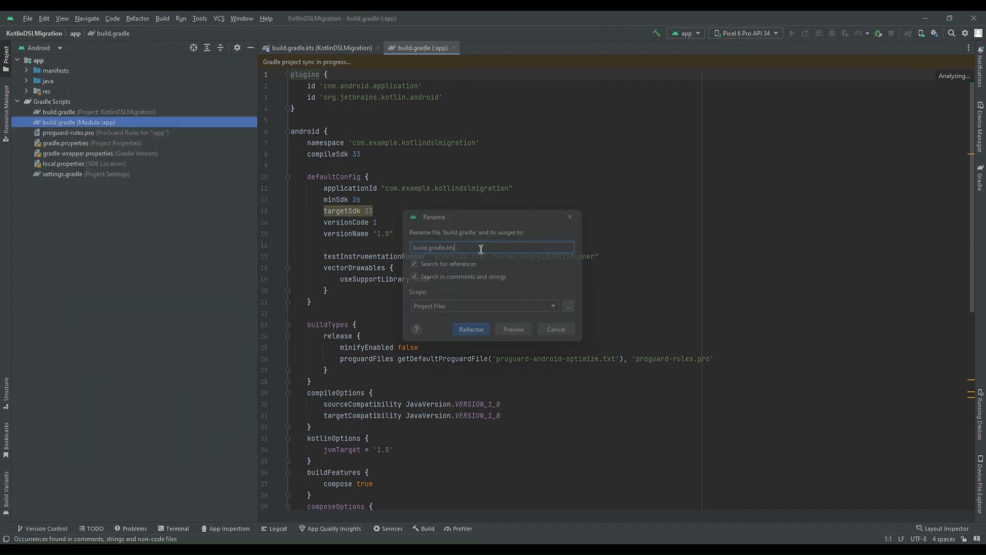
click(471, 329)
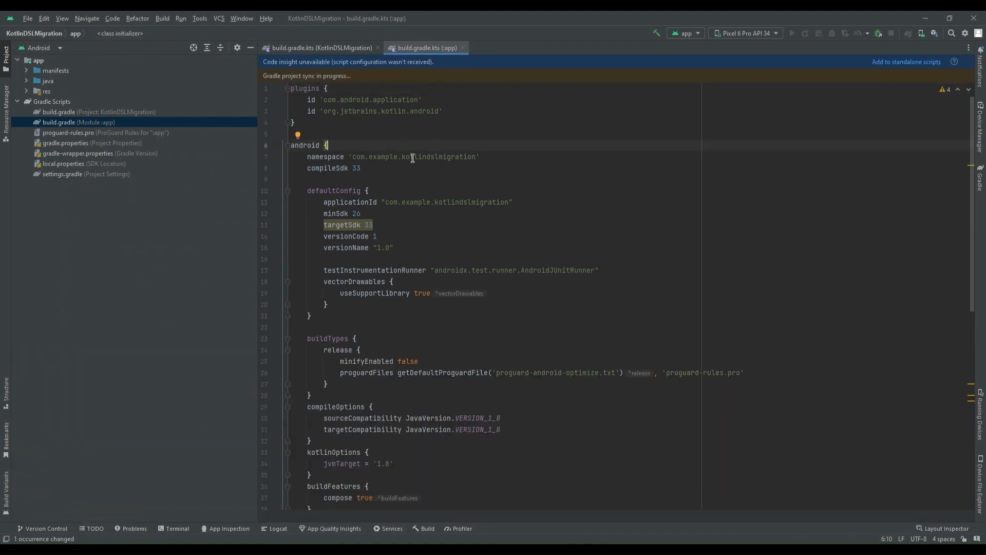
Step: Replace all 48 single quotes with double quotes in the app build script
key(ctrl+f)
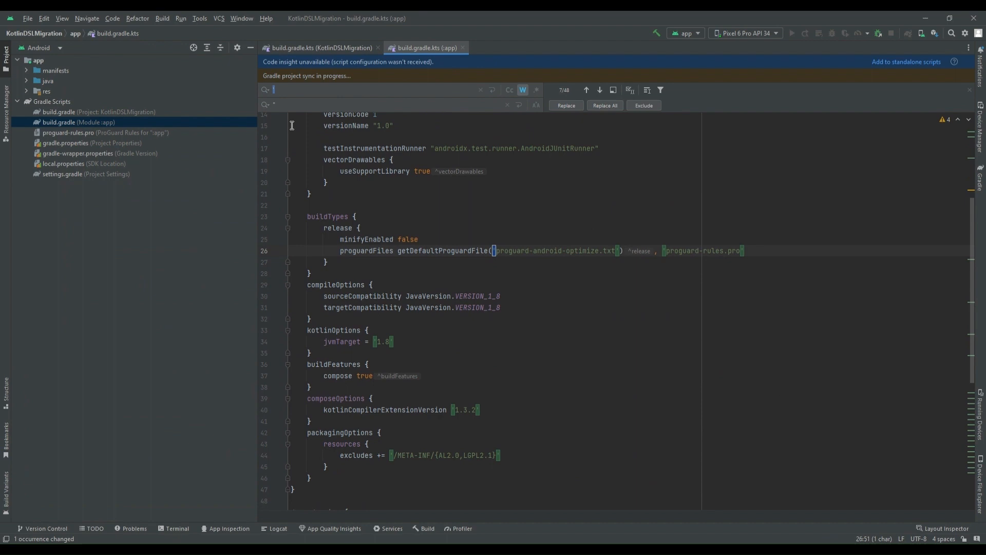
click(605, 105)
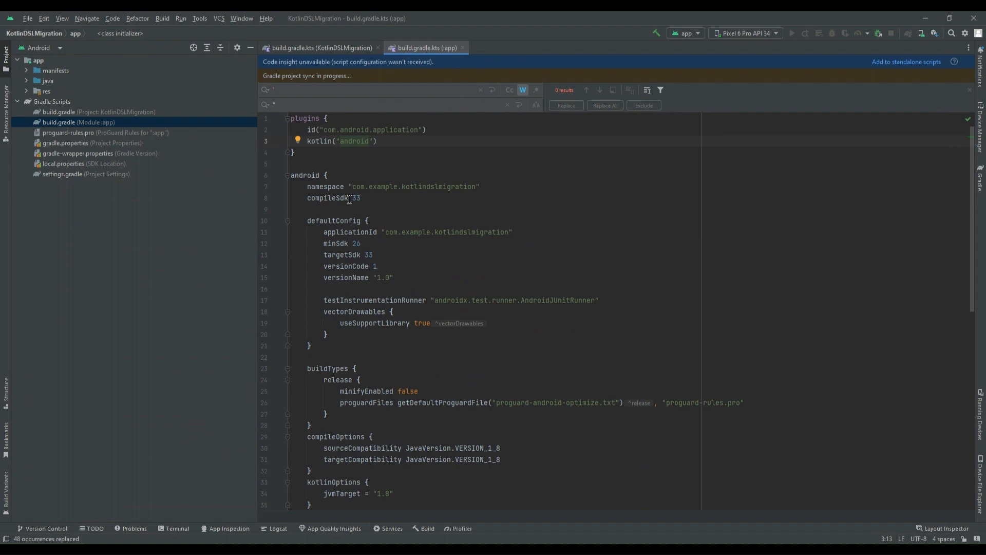
mouse_move(328, 186)
text(= )
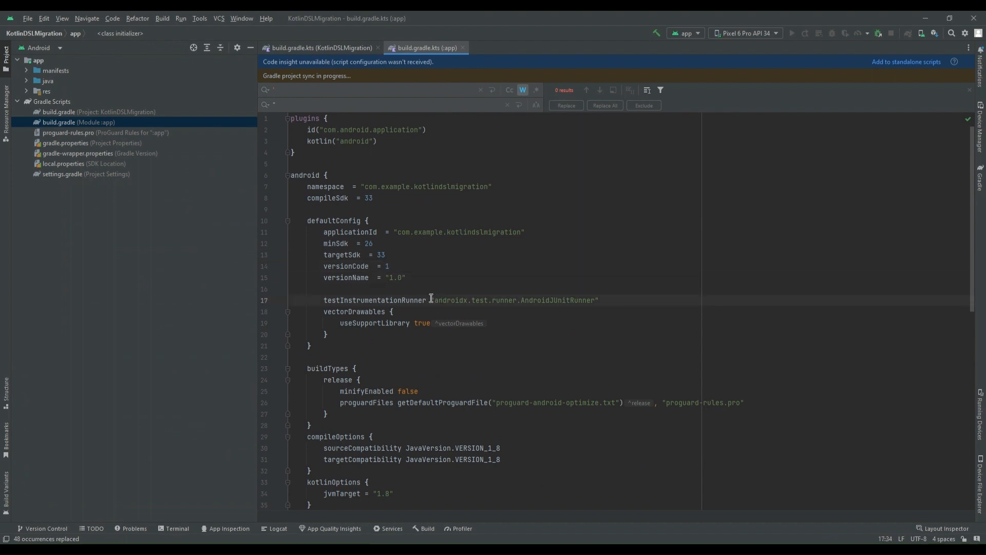
Step: Add = to namespace, compileSdk, defaultConfig values and useSupportLibrary
scroll(down, 3)
text( =)
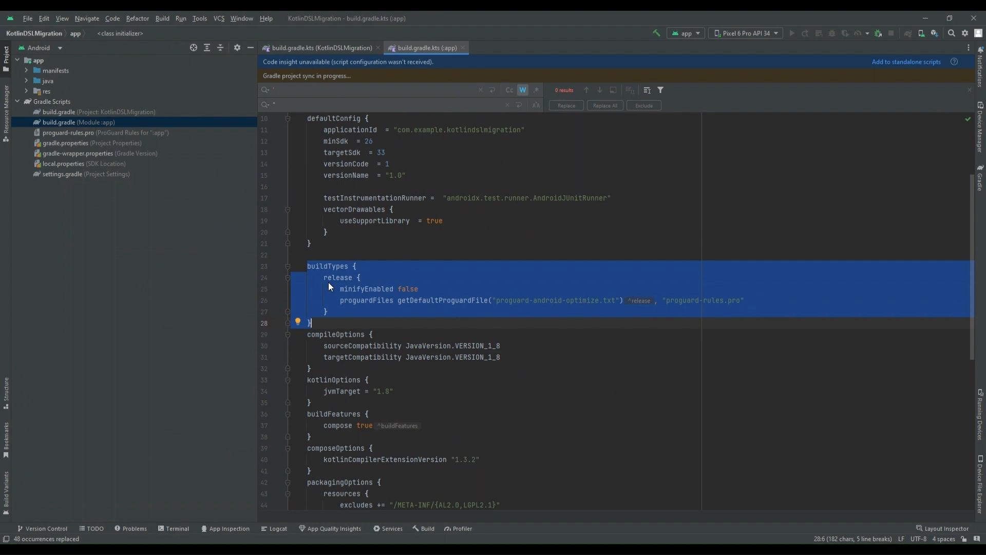
Step: Change release to getByName("release") and wrap the proguardFiles arguments in parentheses
click(339, 277)
text(get)
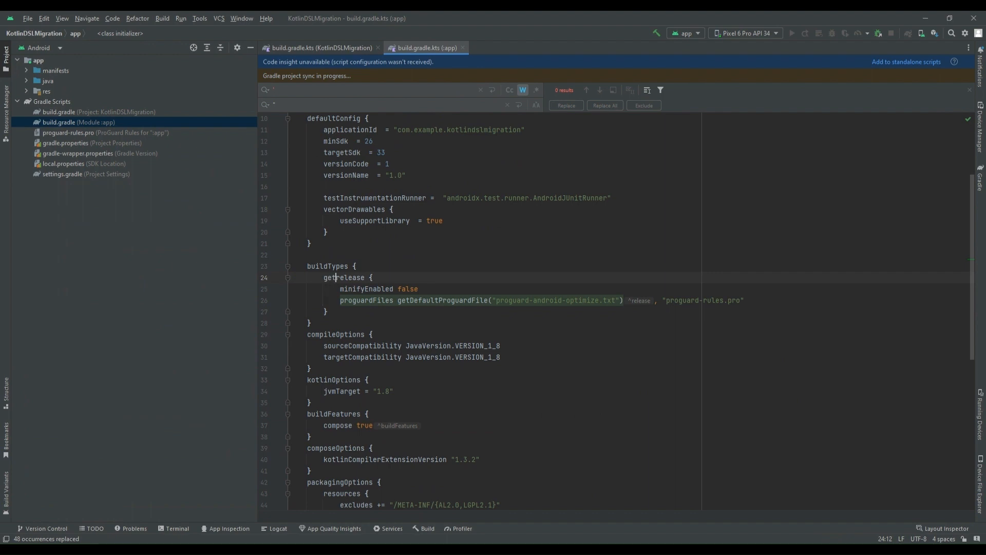
text(ByName(")
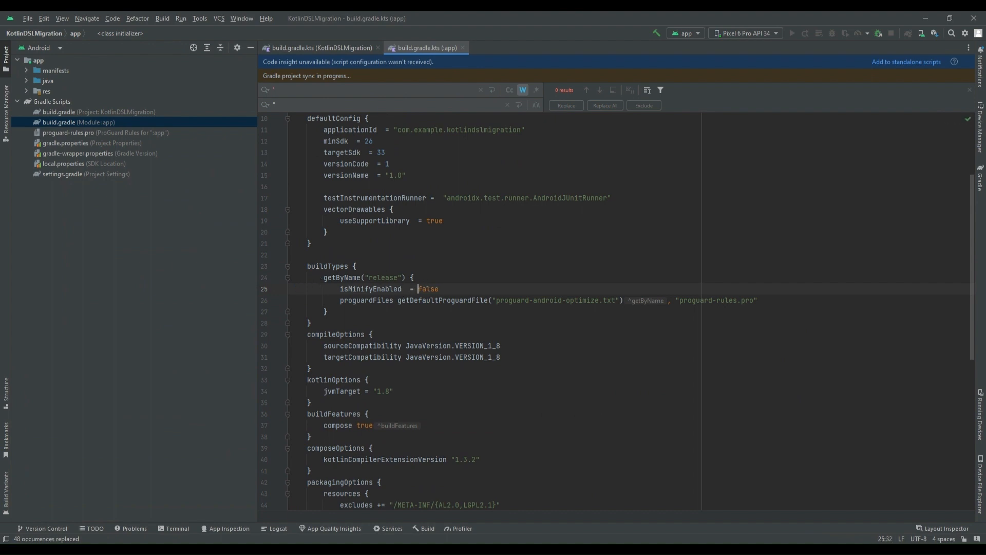
click(394, 300)
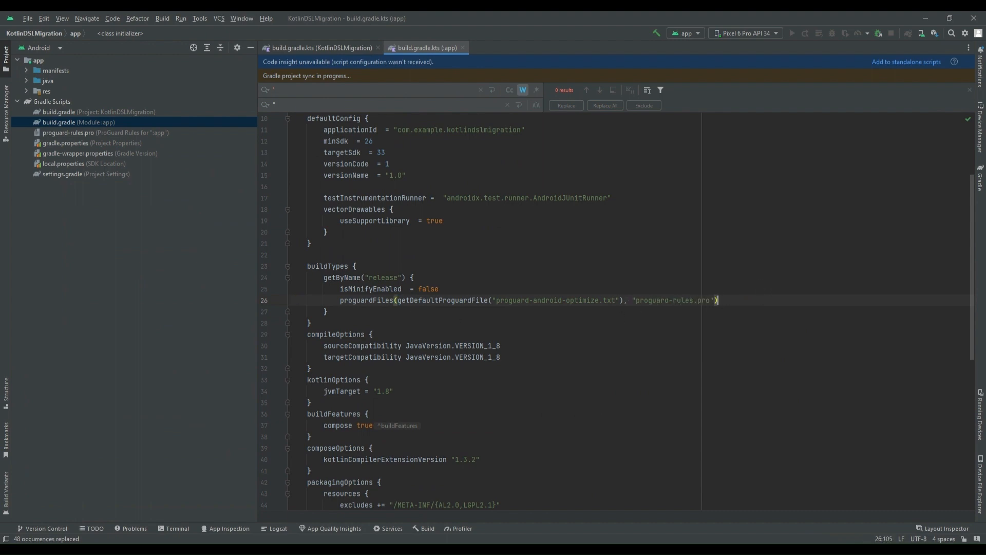
scroll(down, 3)
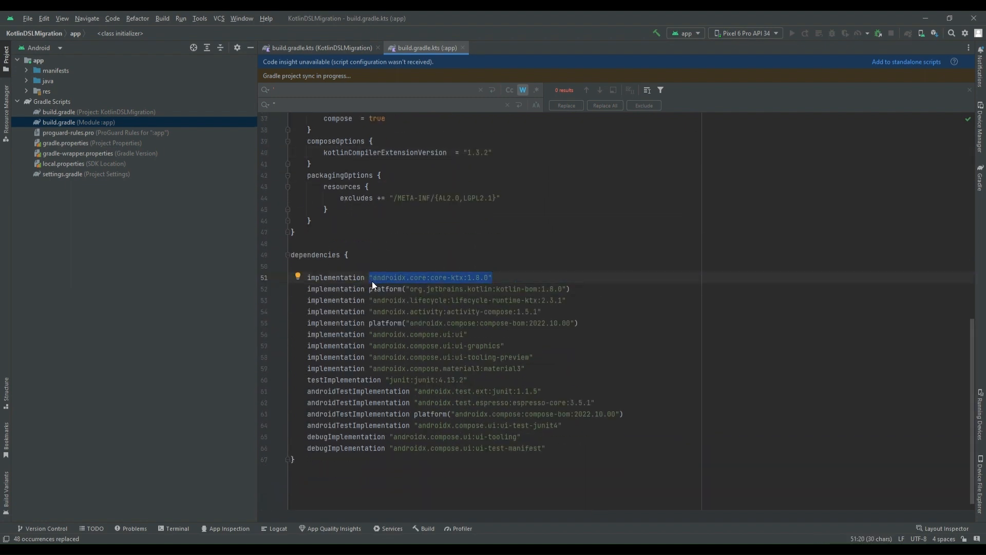
Step: Open settings.gradle from the Project panel
click(364, 278)
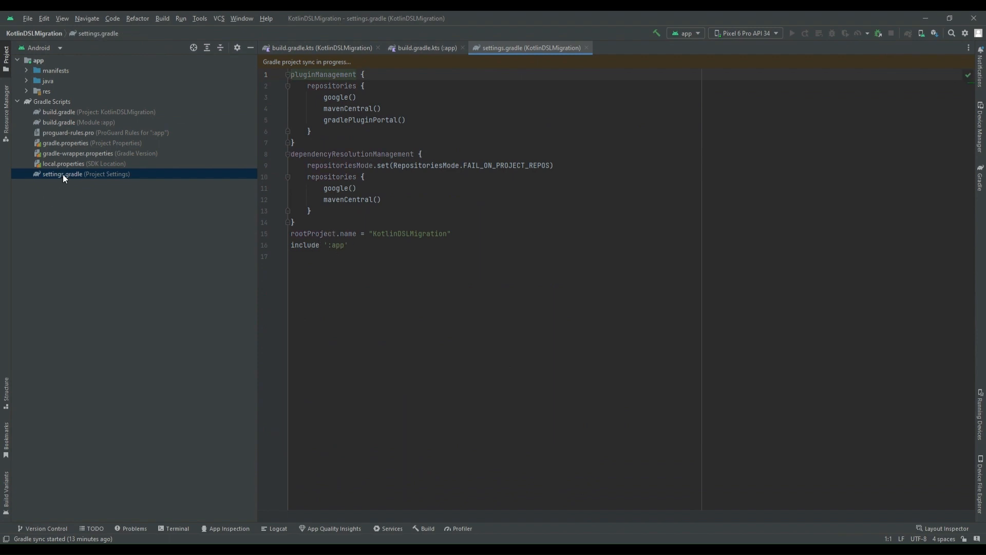
Step: Rename settings.gradle to settings.gradle.kts and wrap the ':app' include in parentheses
right_click(63, 174)
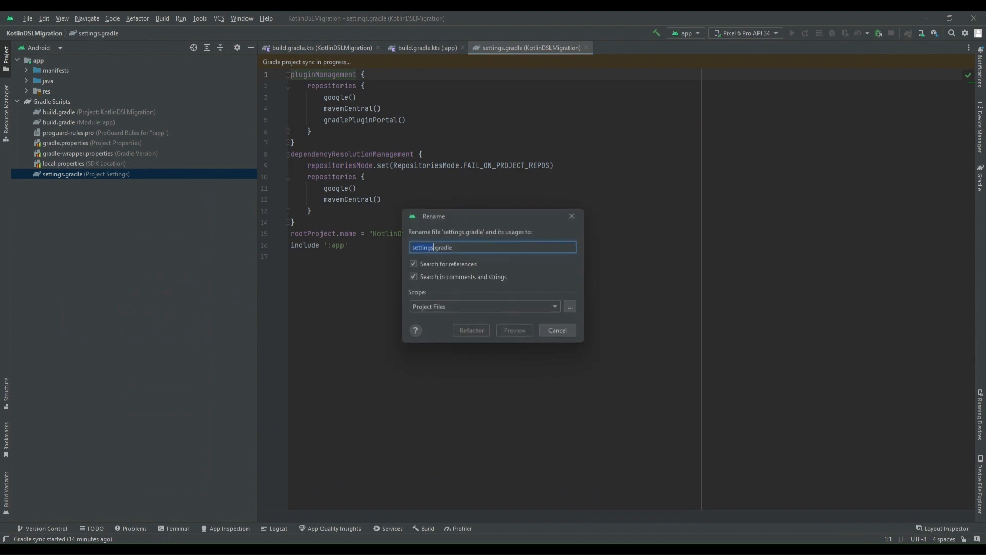
text(.kts)
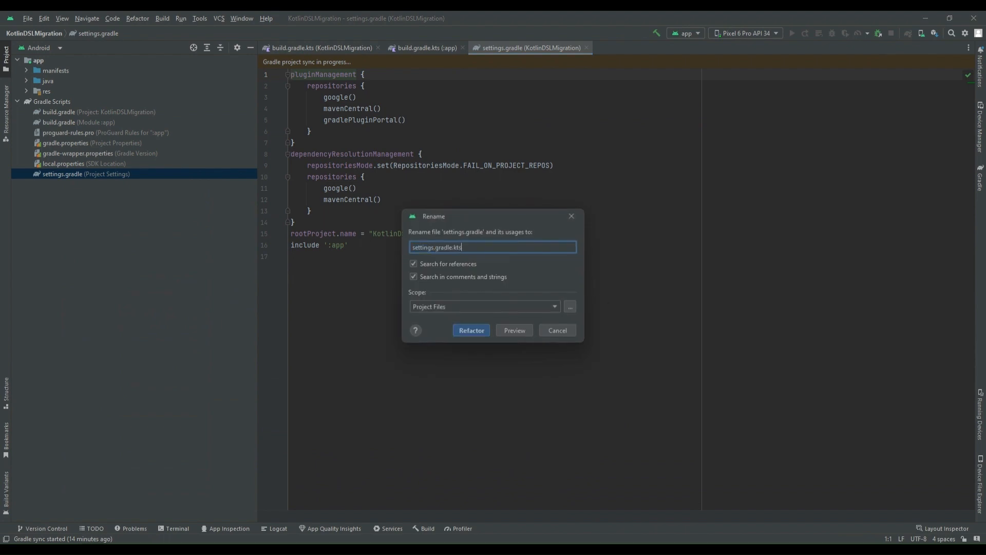
click(471, 330)
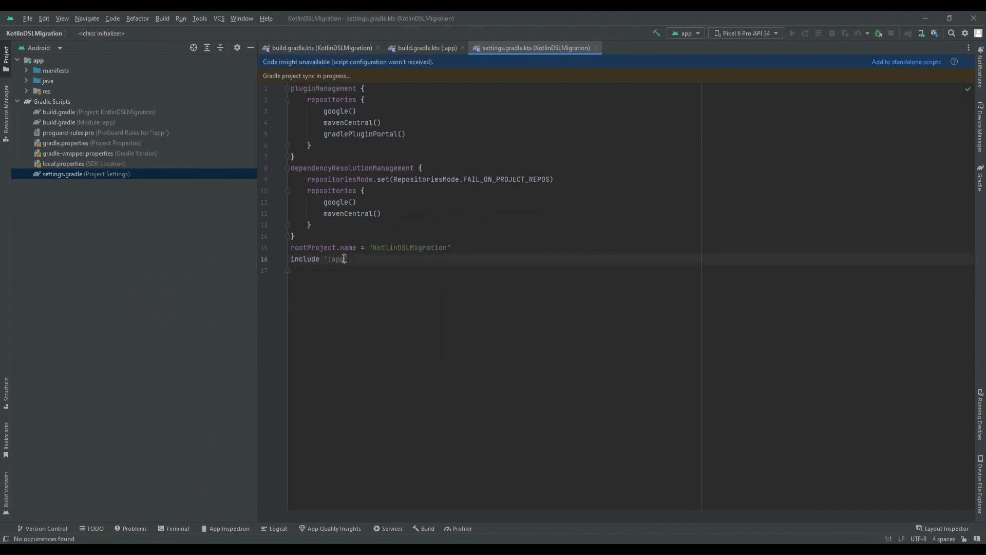
double_click(335, 258)
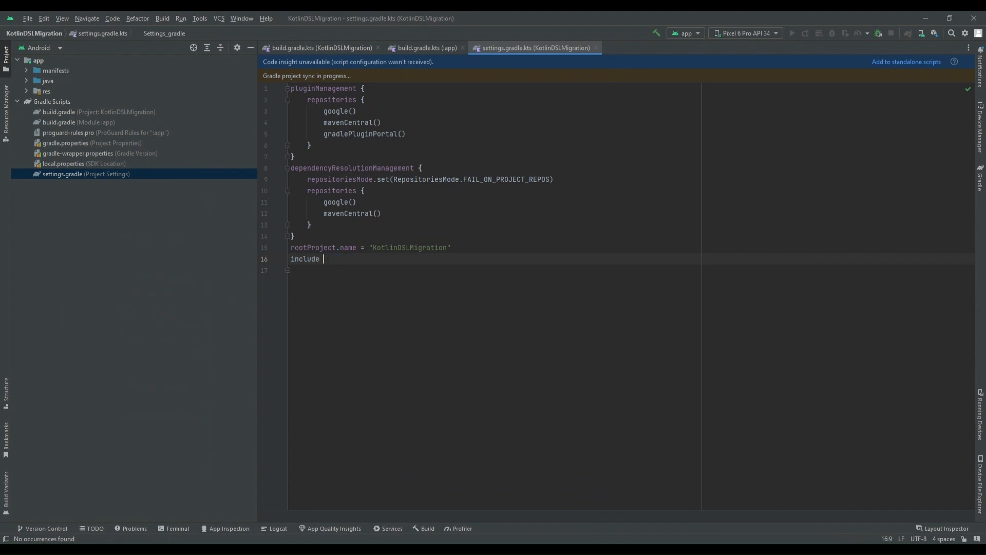
text((@:app))
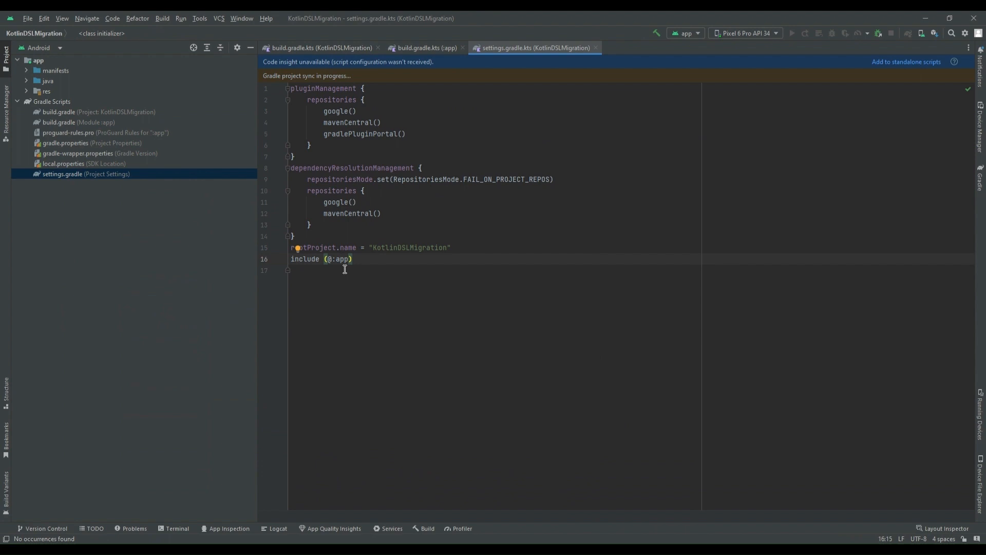